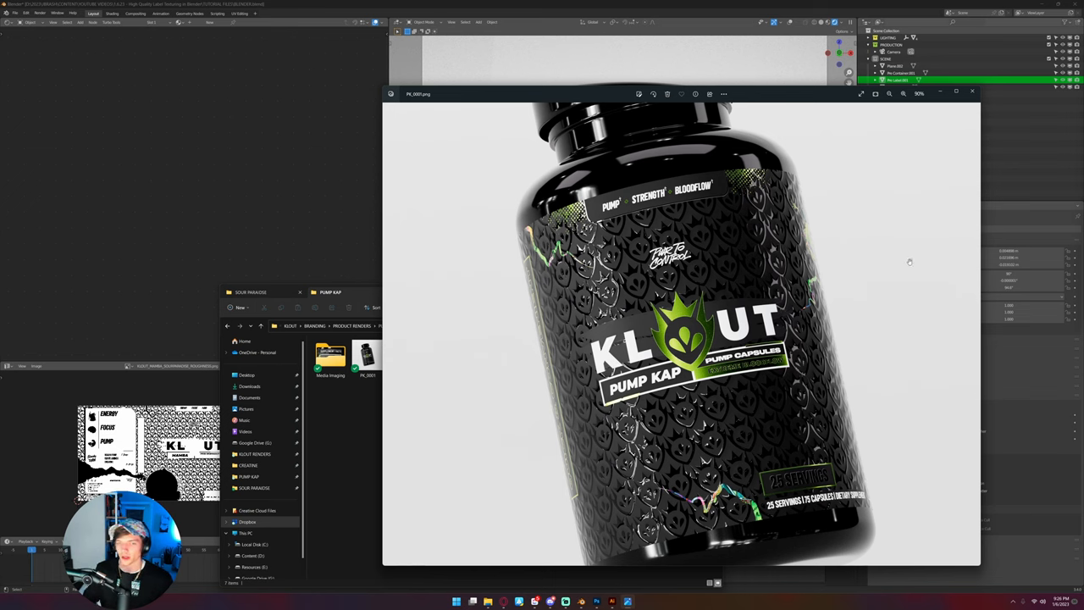
pyautogui.moveTo(682, 387)
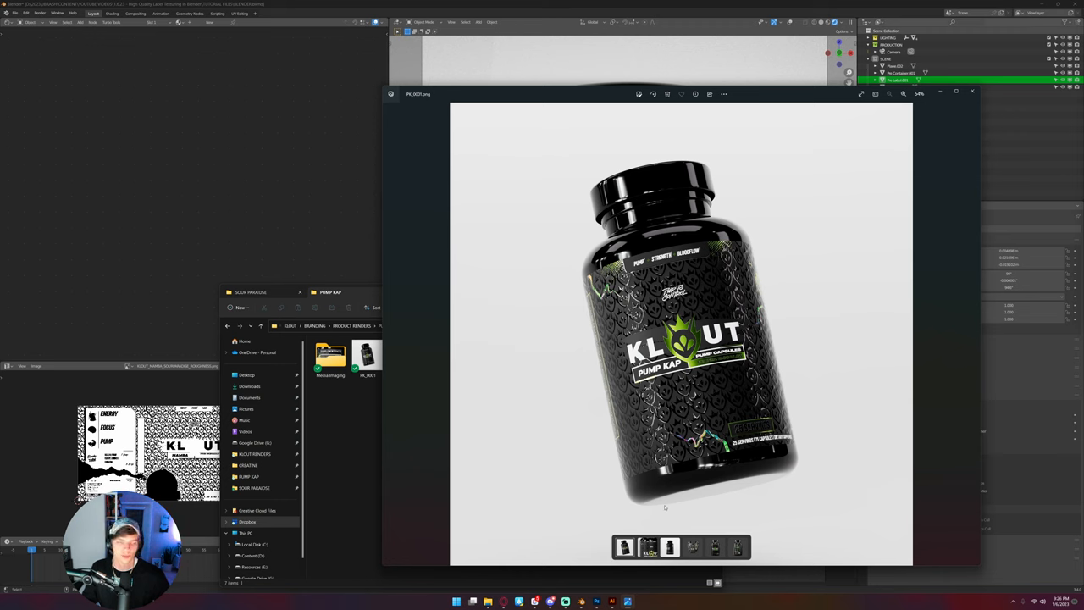
pyautogui.moveTo(563, 158)
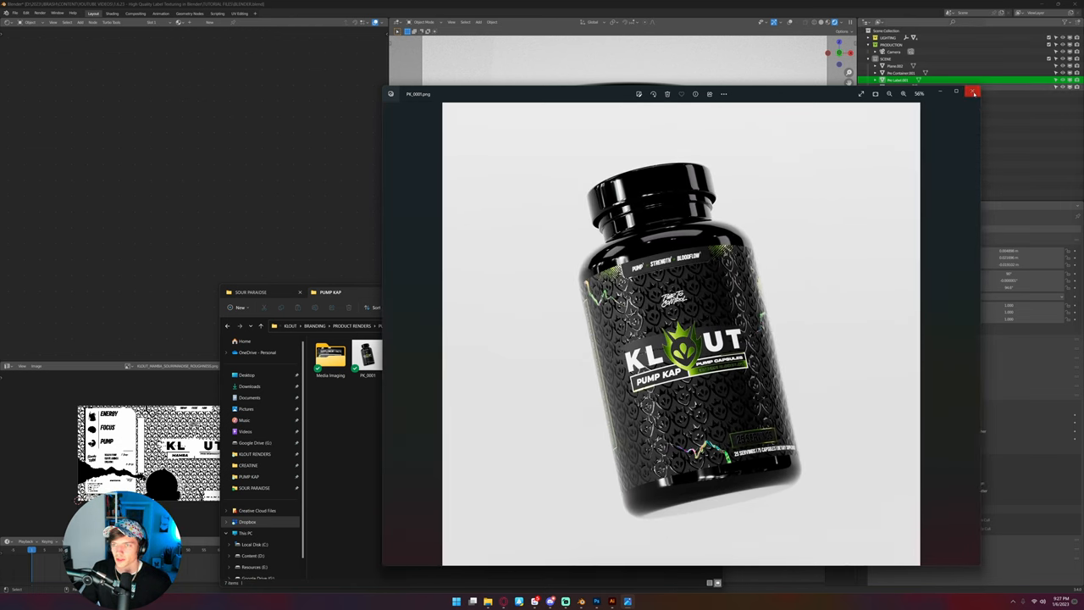
# Close the finished-render preview to reveal the plain, unlabeled jar in Blender
pyautogui.click(974, 93)
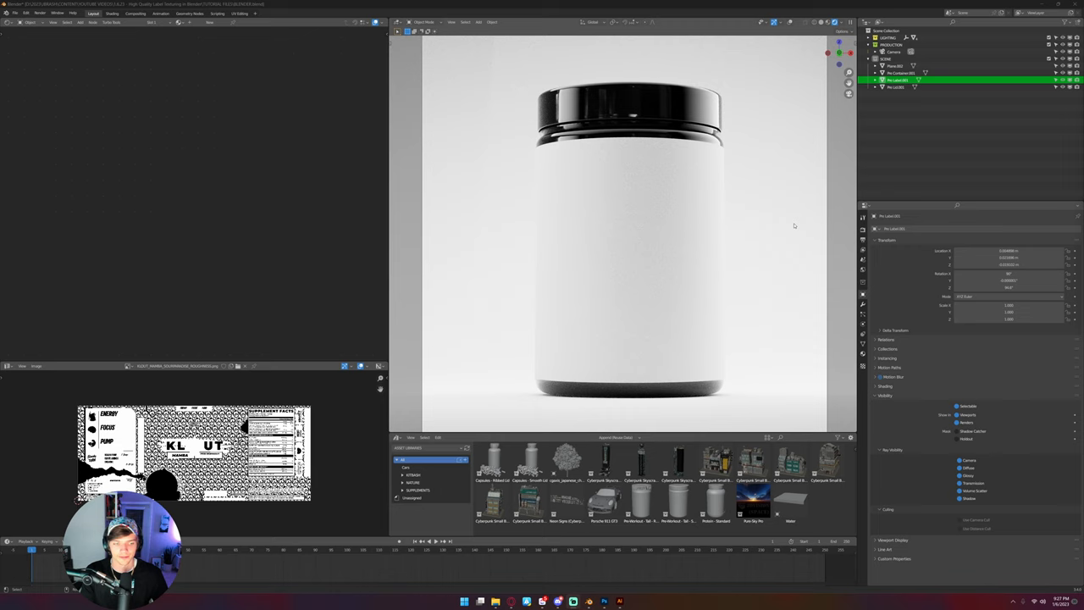
pyautogui.moveTo(671, 206)
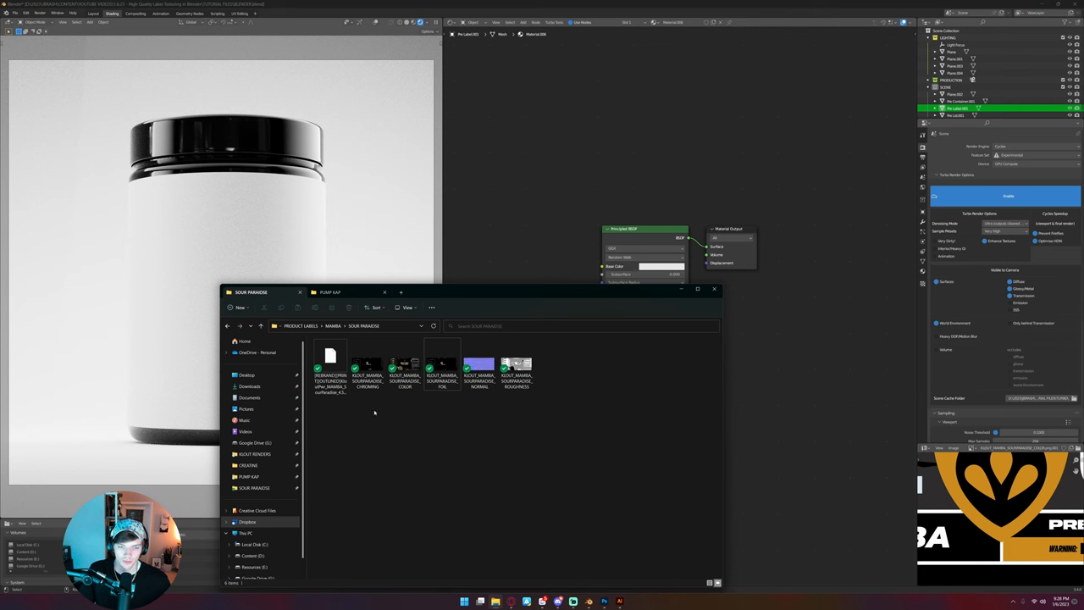
# Wire the COLOR map to Base Color and ROUGHNESS to Roughness, and add the NORMAL image
pyautogui.click(404, 364)
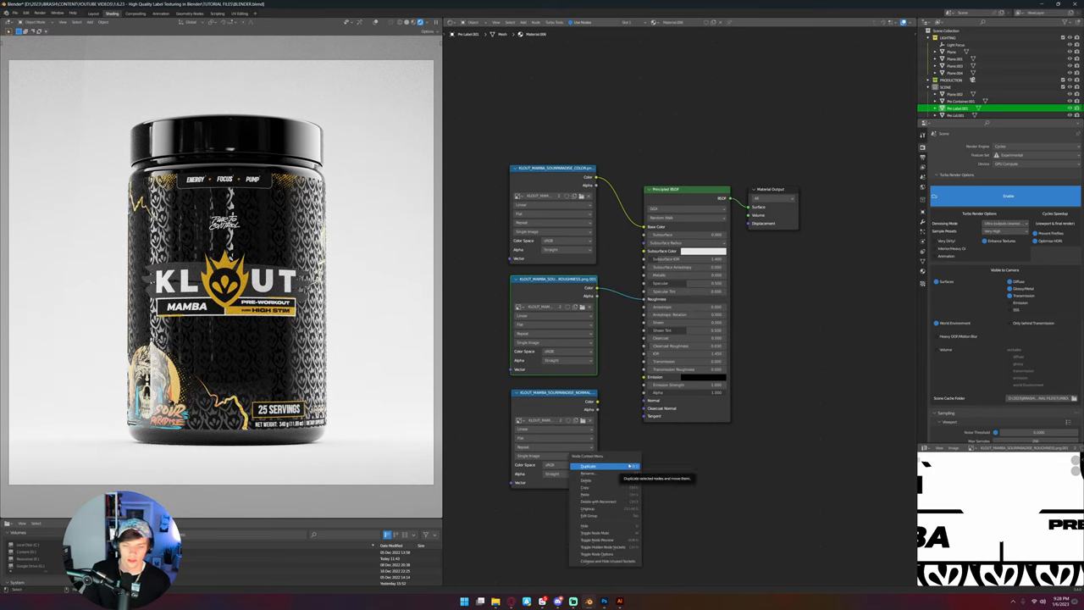
# Insert a ColorRamp node on the ROUGHNESS texture's link to the Principled BSDF Roughness
pyautogui.click(588, 466)
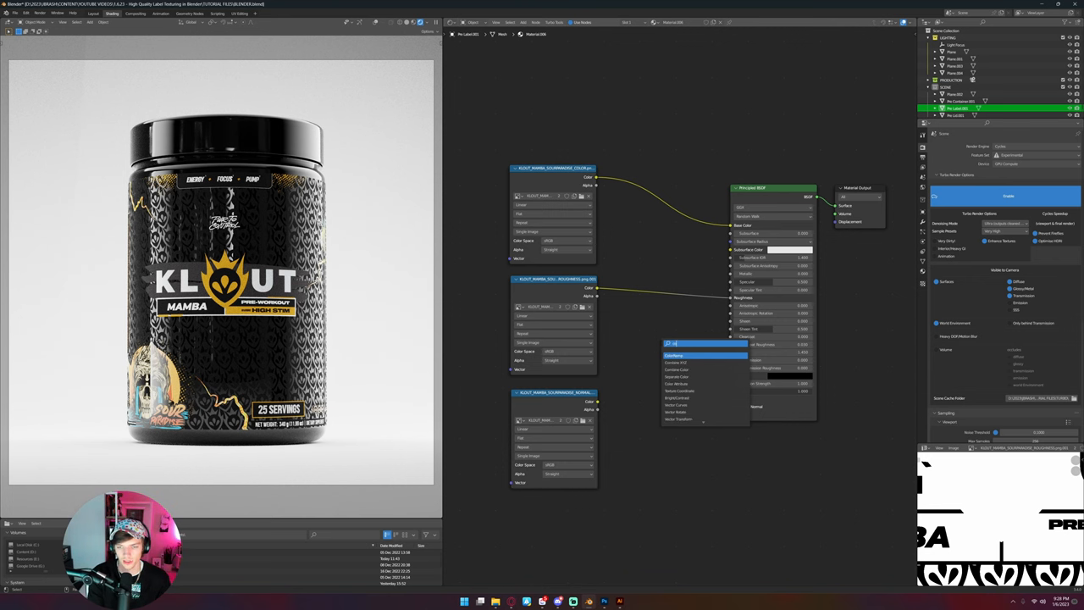
pyautogui.click(675, 355)
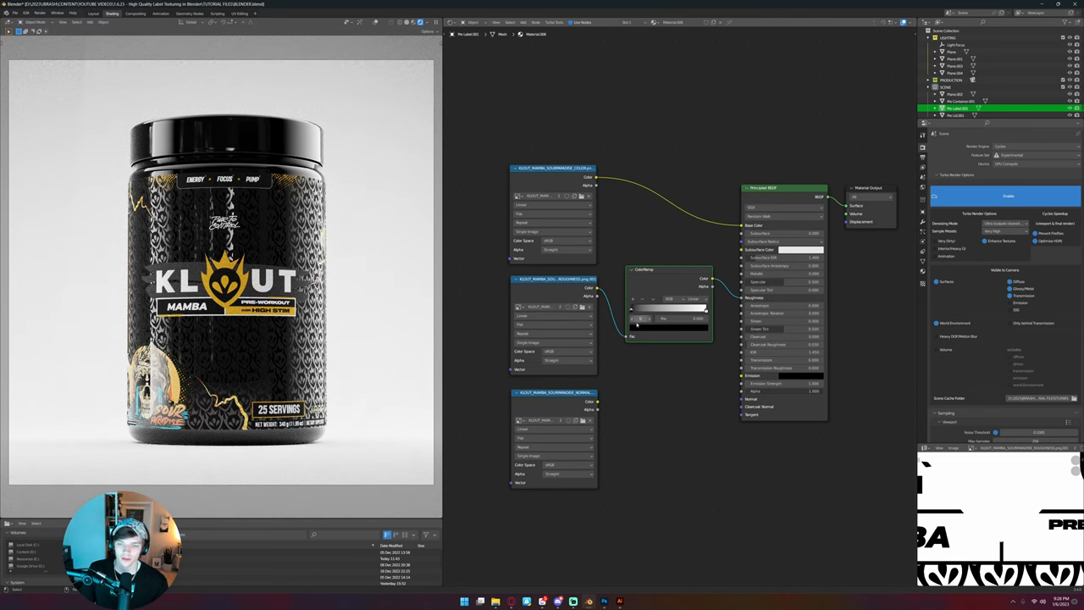
pyautogui.click(678, 298)
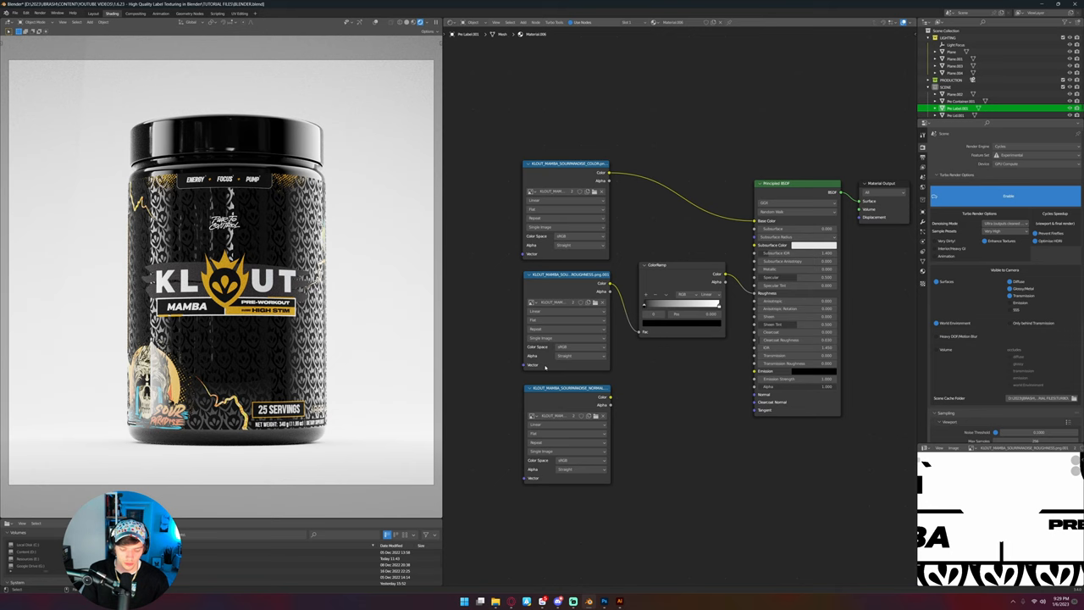
# Add a Normal Map node fed by the NORMAL texture's Color and adjust its strength
pyautogui.click(568, 366)
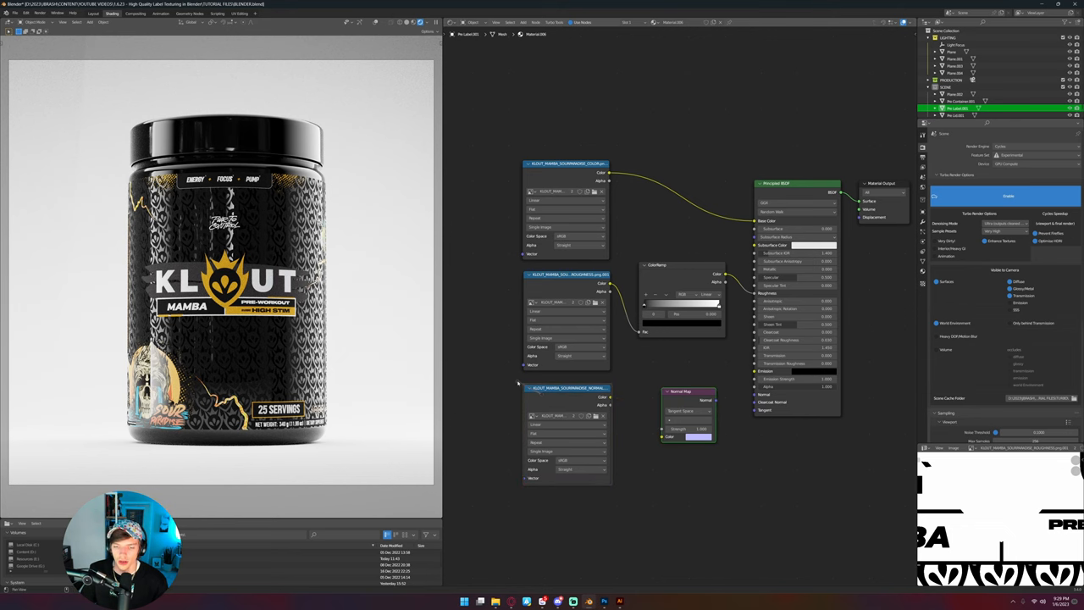
pyautogui.moveTo(603, 396); pyautogui.dragTo(661, 405)
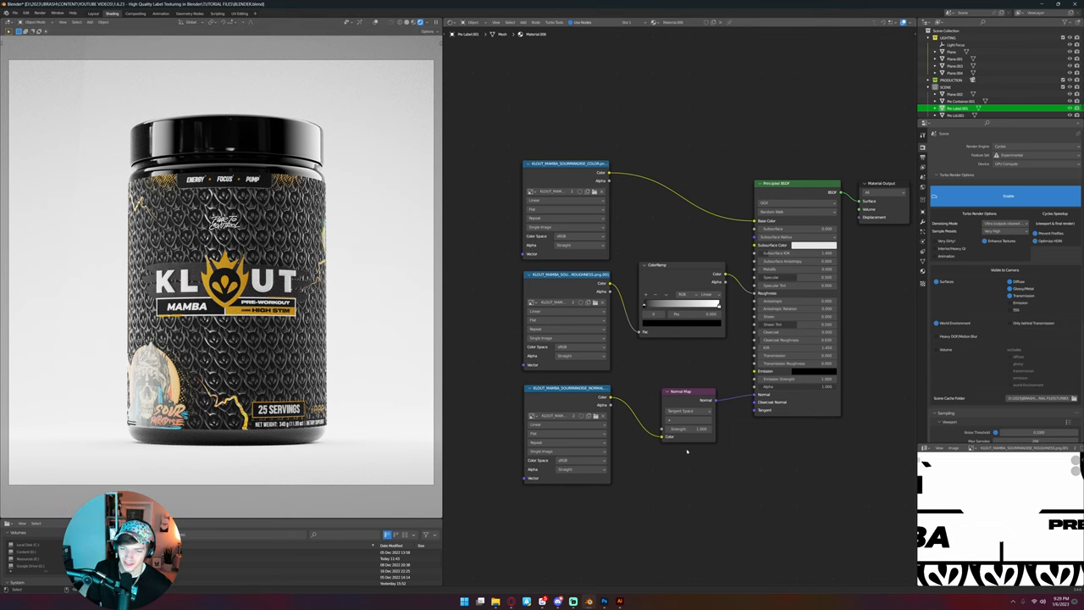
pyautogui.click(688, 428)
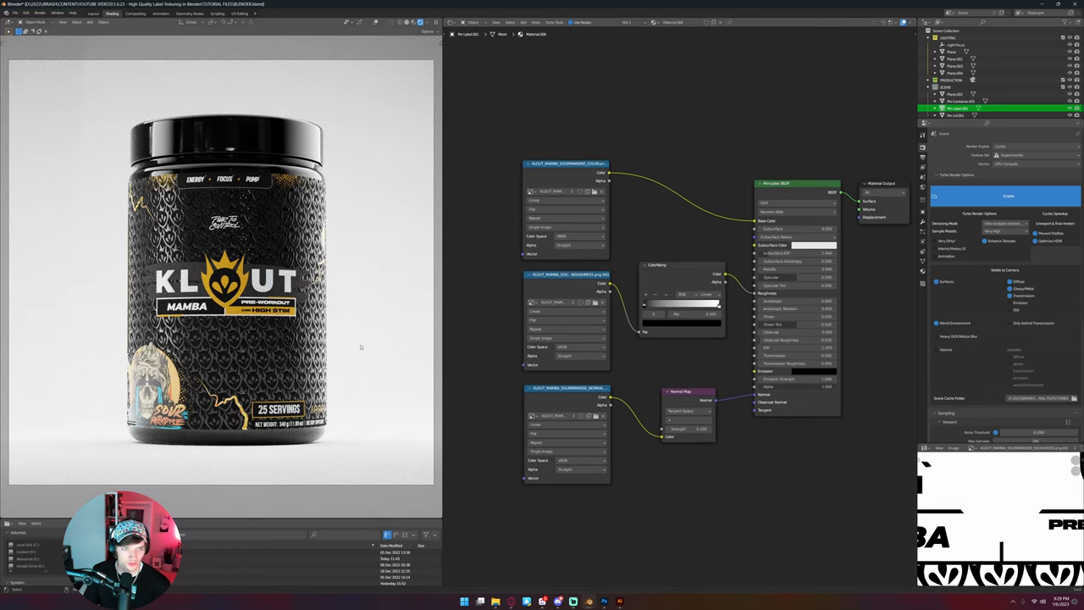
pyautogui.click(688, 430)
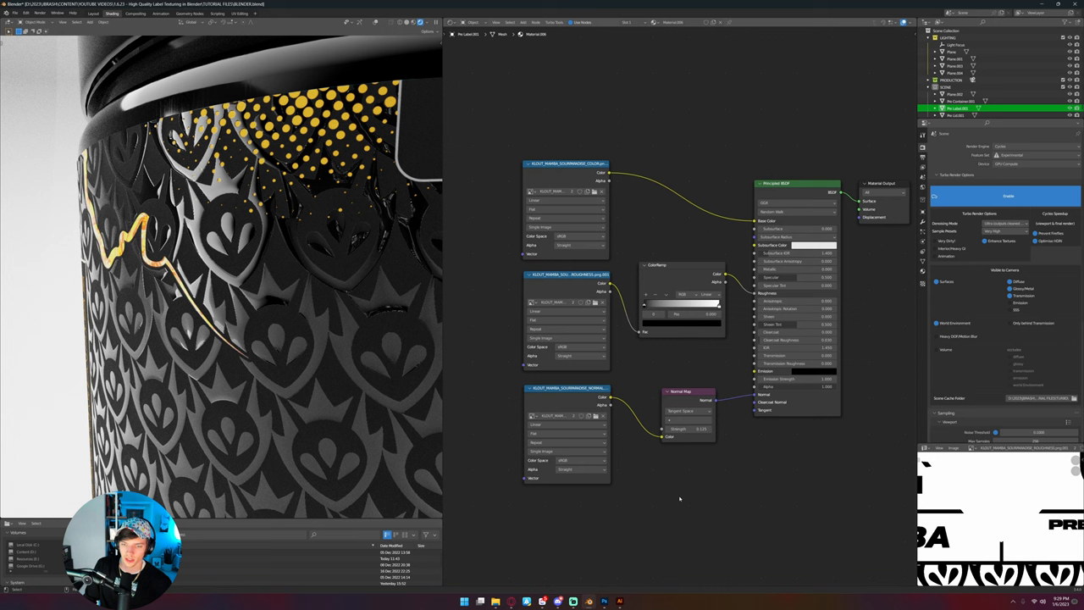
pyautogui.moveTo(413, 411)
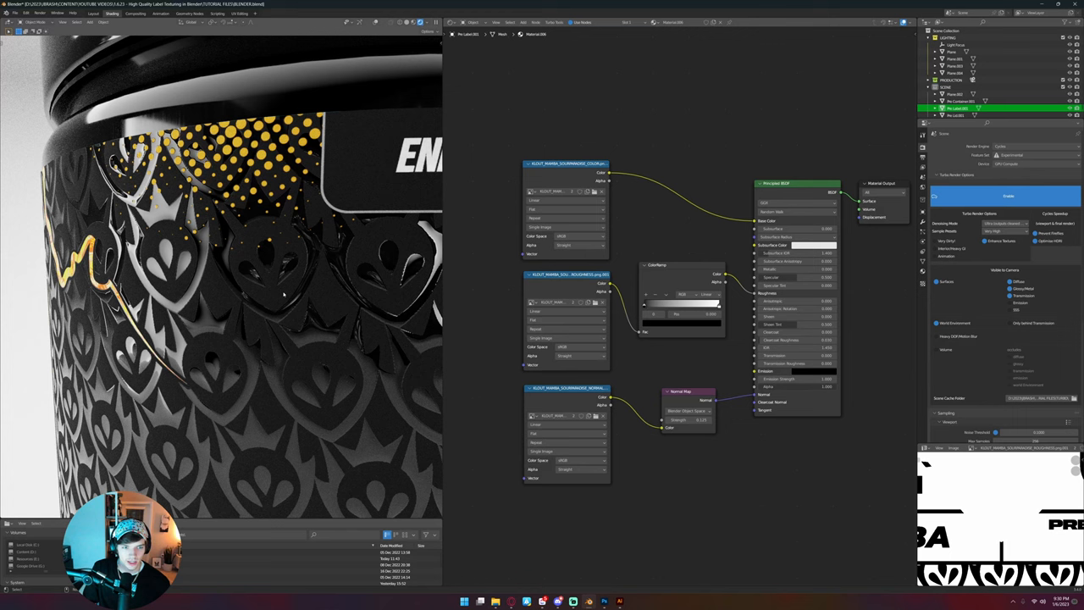
pyautogui.moveTo(300, 275)
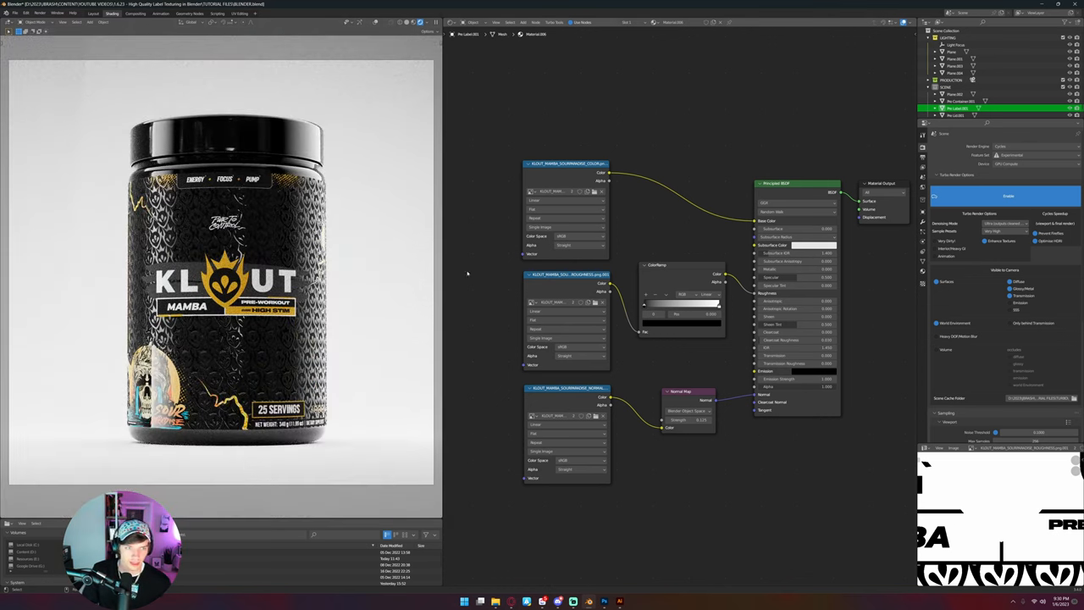
# Set the Normal Map node's space dropdown to Tangent Space
pyautogui.click(688, 410)
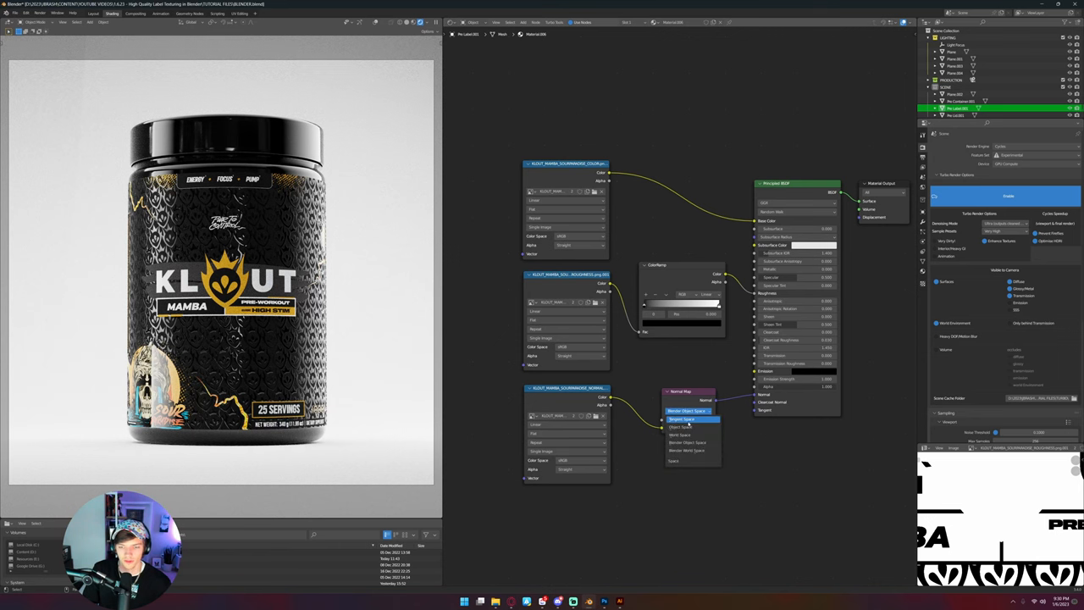
pyautogui.moveTo(684, 419)
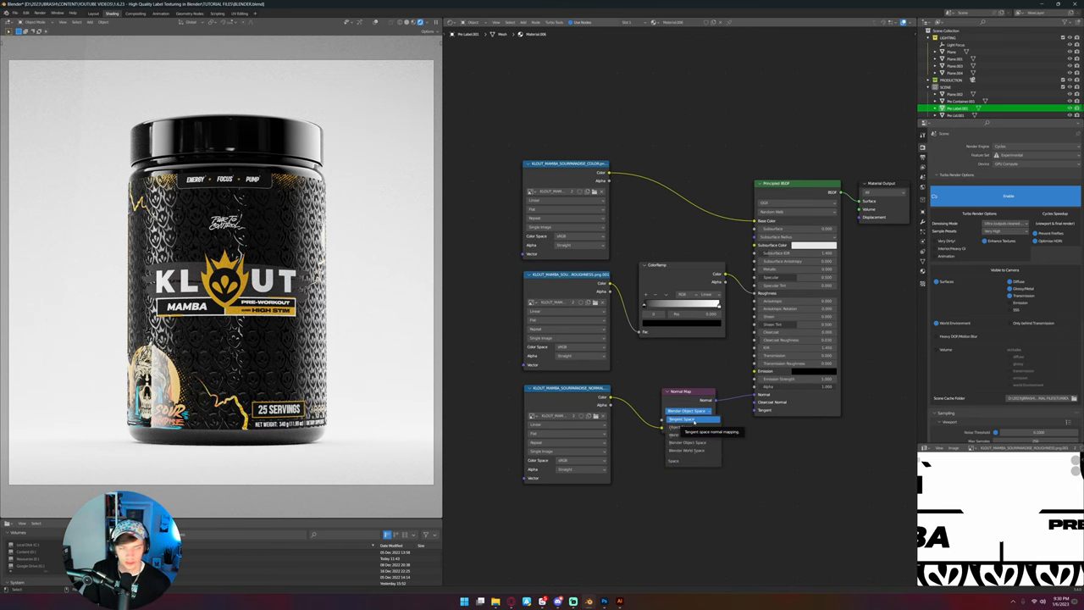
pyautogui.click(686, 420)
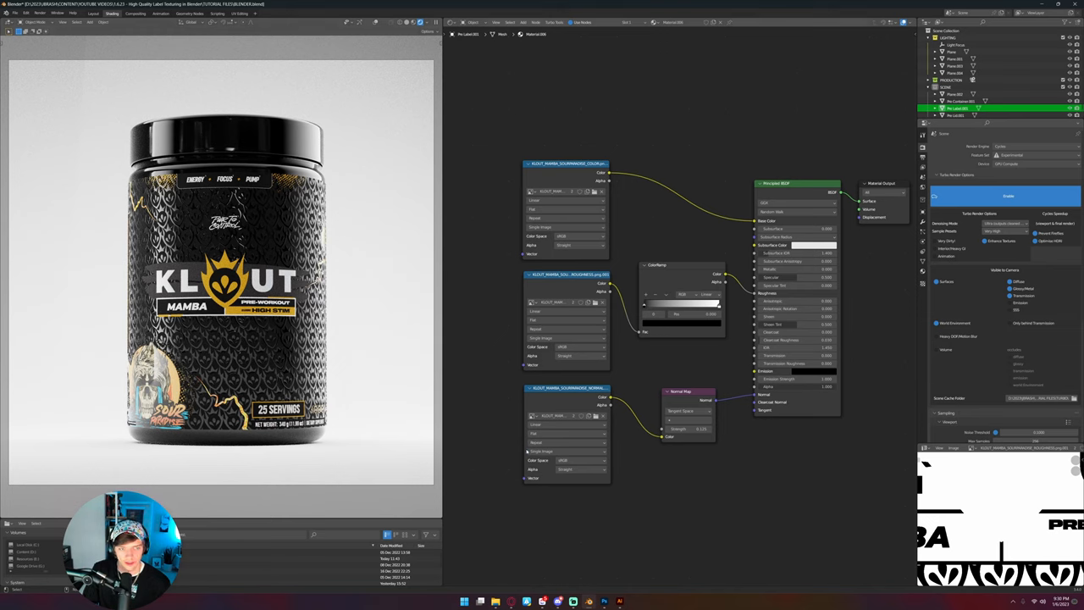
pyautogui.click(689, 411)
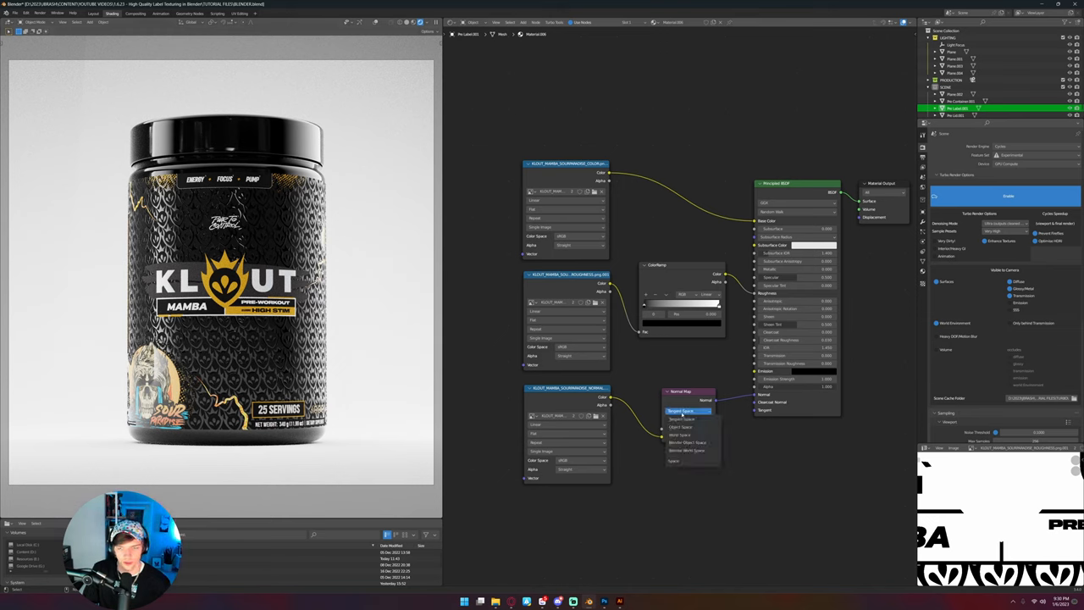
pyautogui.click(683, 419)
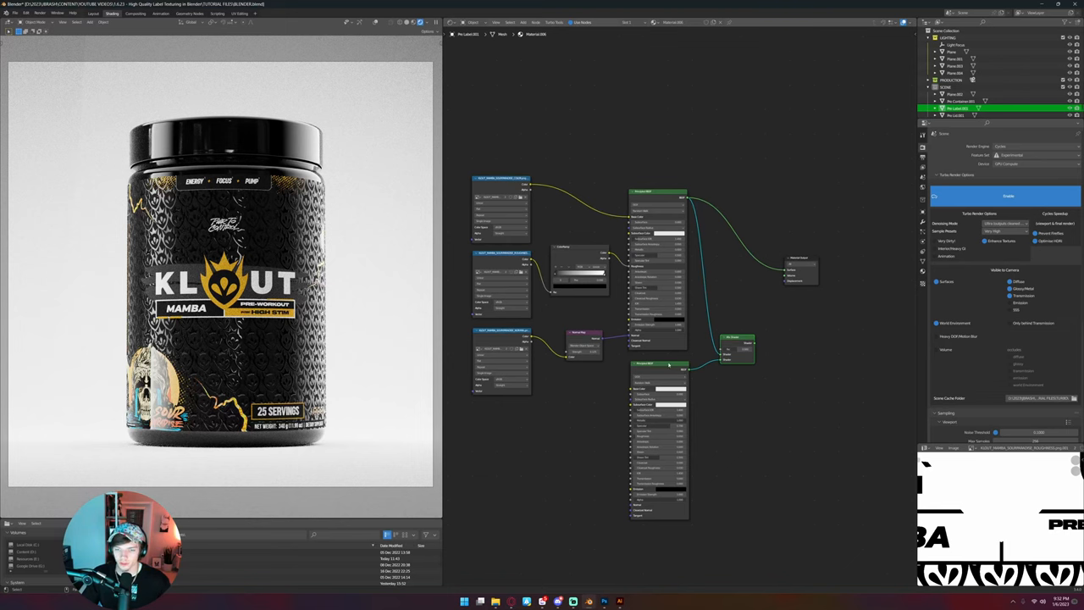
pyautogui.moveTo(665, 366); pyautogui.dragTo(822, 457)
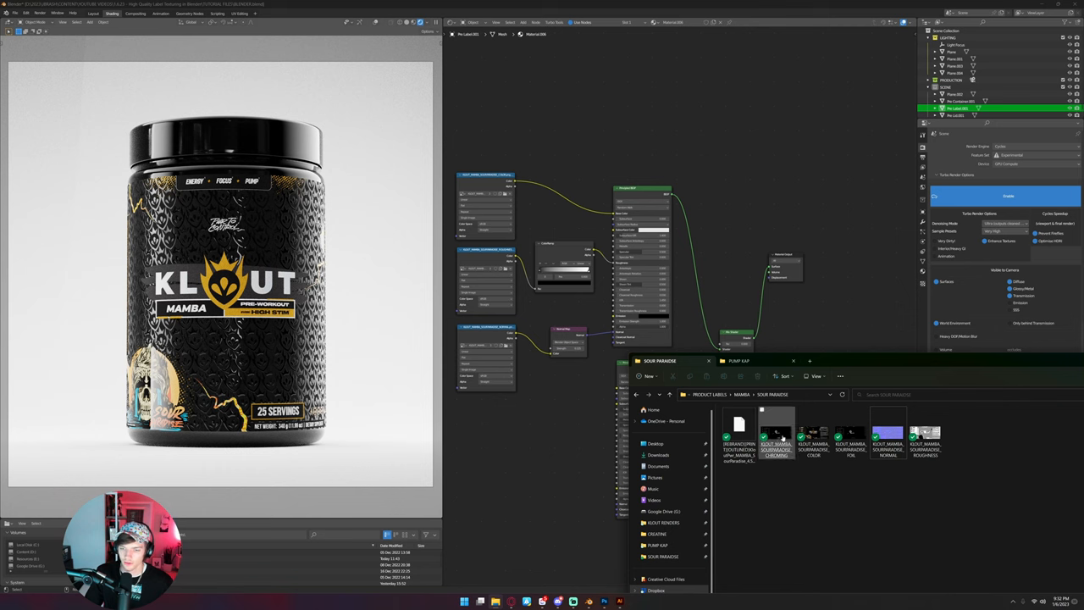
pyautogui.moveTo(778, 424)
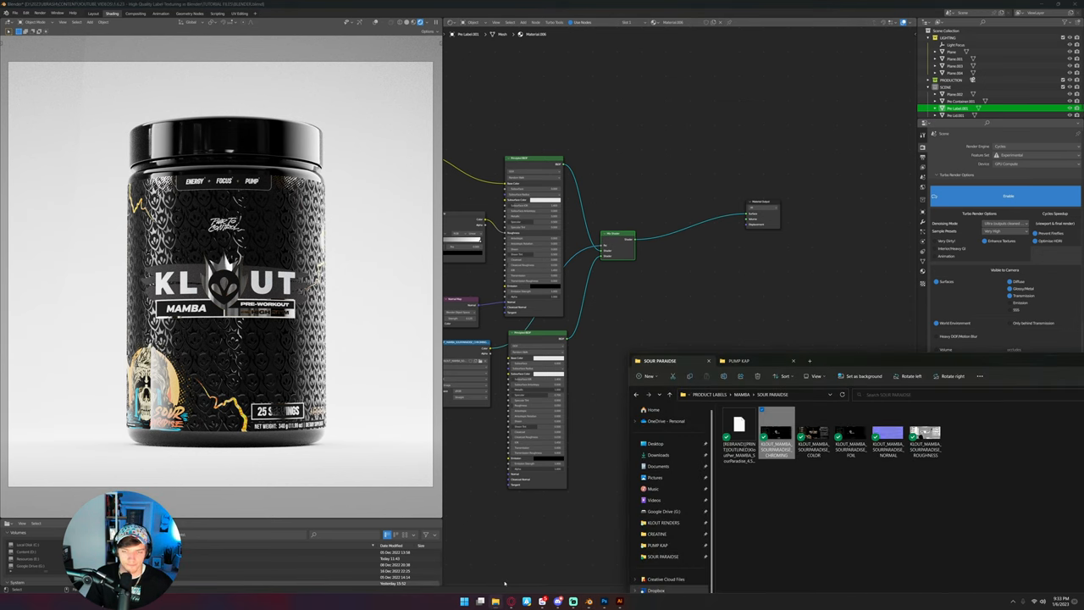
# Return to the material nodes to add the foil BSDF, FOIL texture and second Mix Shader
pyautogui.click(851, 433)
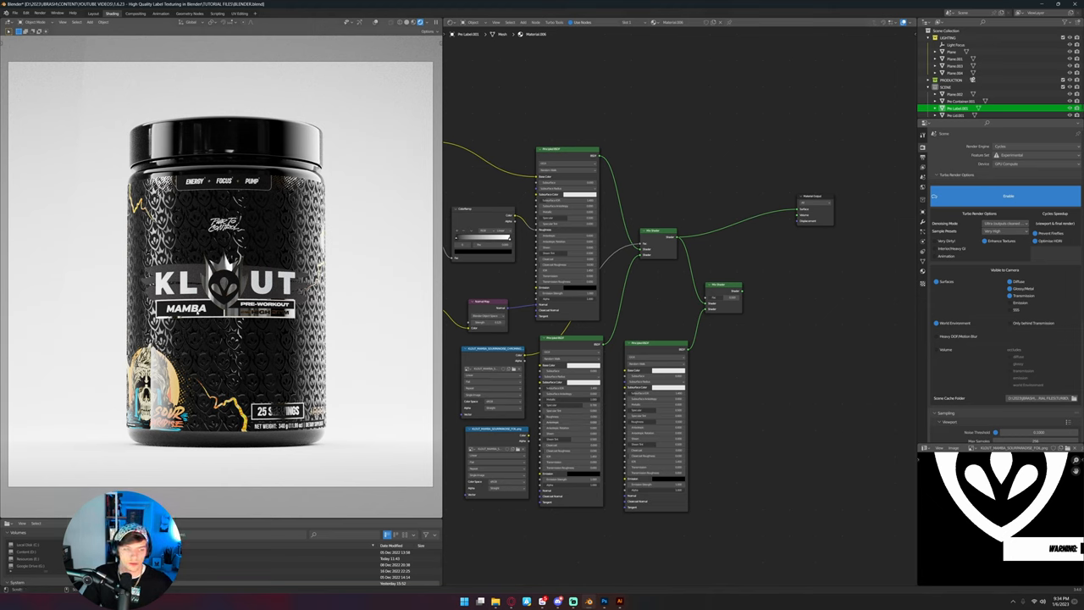
# Use FOIL as the mix factor for an orange metallic, low-roughness foil BSDF
pyautogui.click(666, 290)
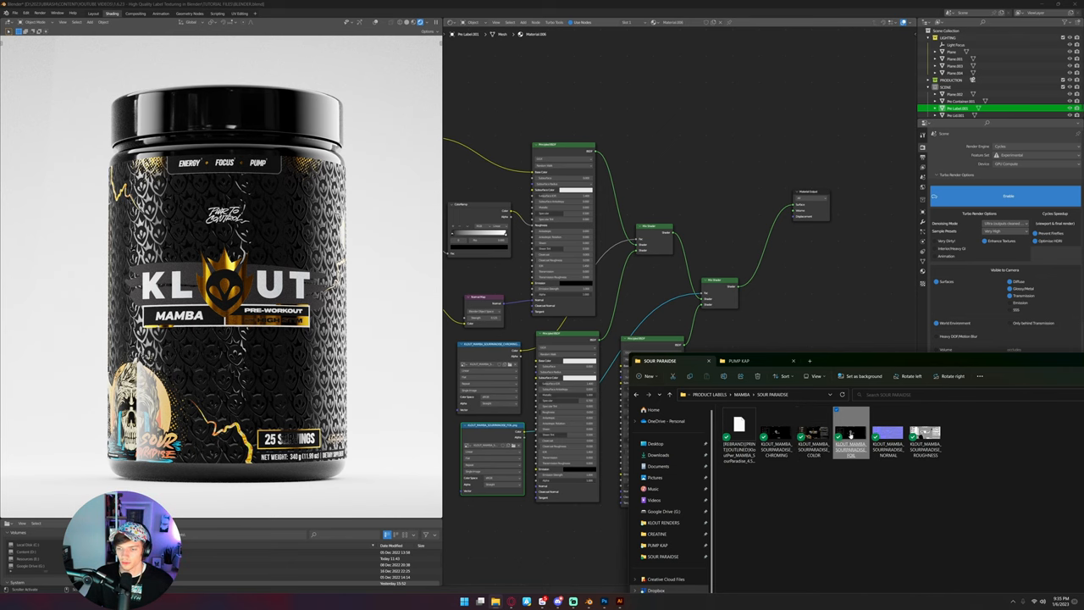
# Open KLOUT_MAMBA_SOURPARADISE_FOIL.png in Photos and zoom out to view its masks
pyautogui.doubleClick(851, 427)
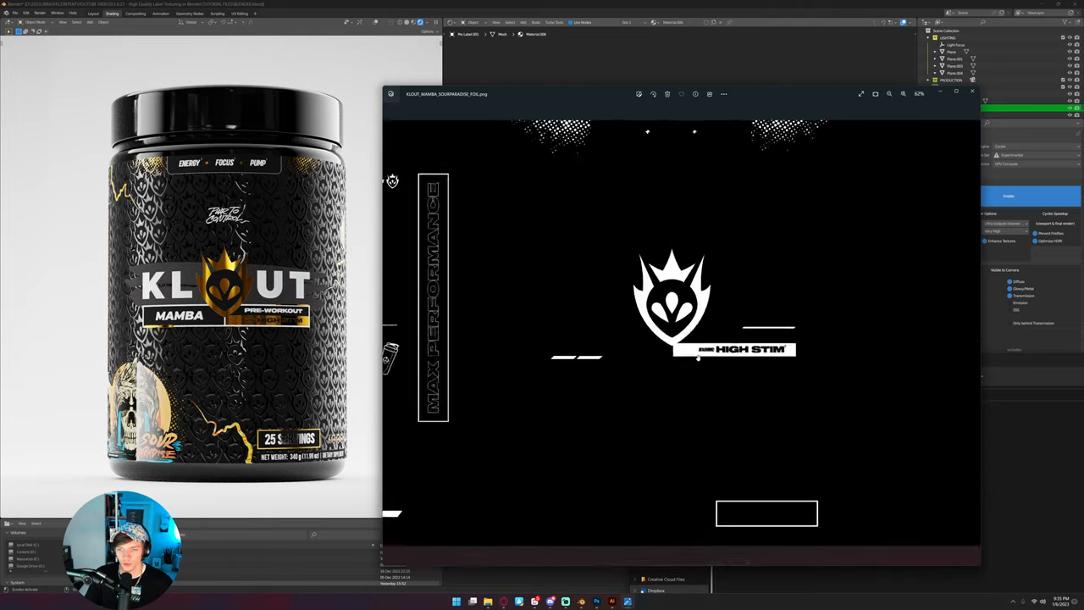
pyautogui.scroll(-3)
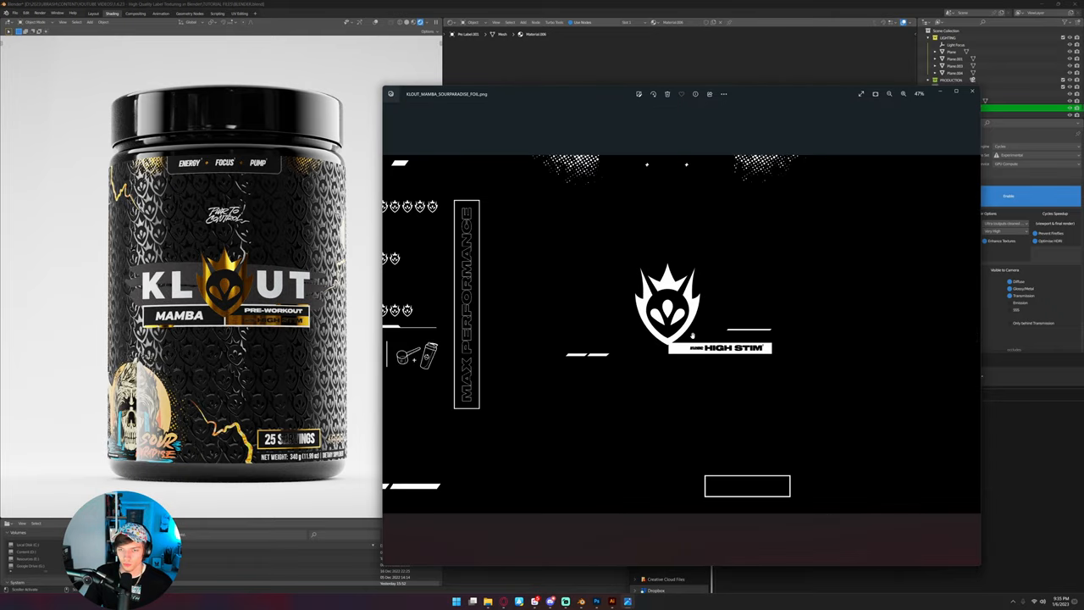
pyautogui.scroll(-3)
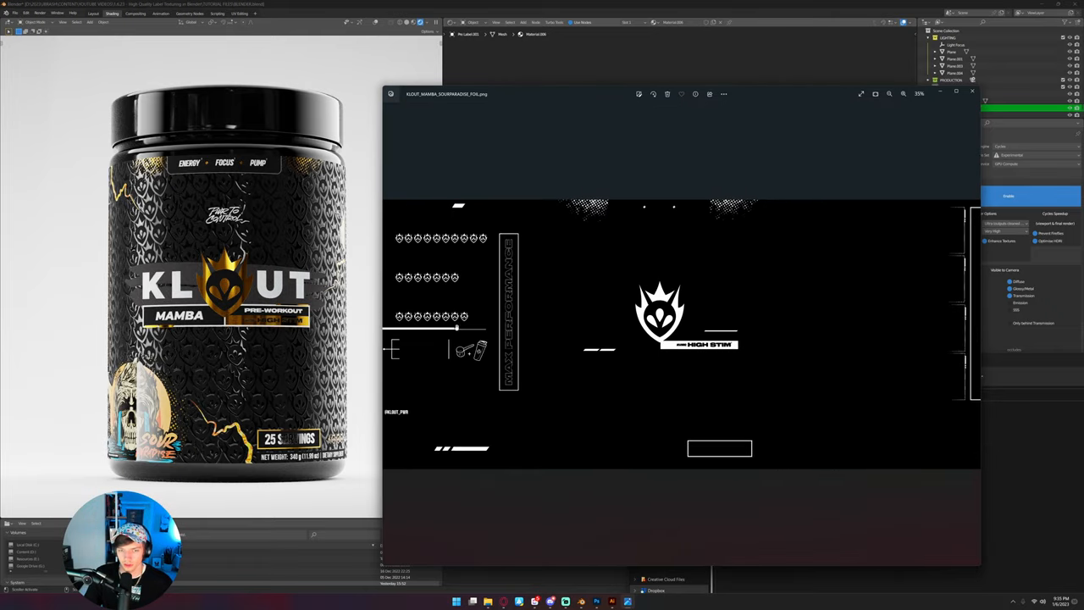